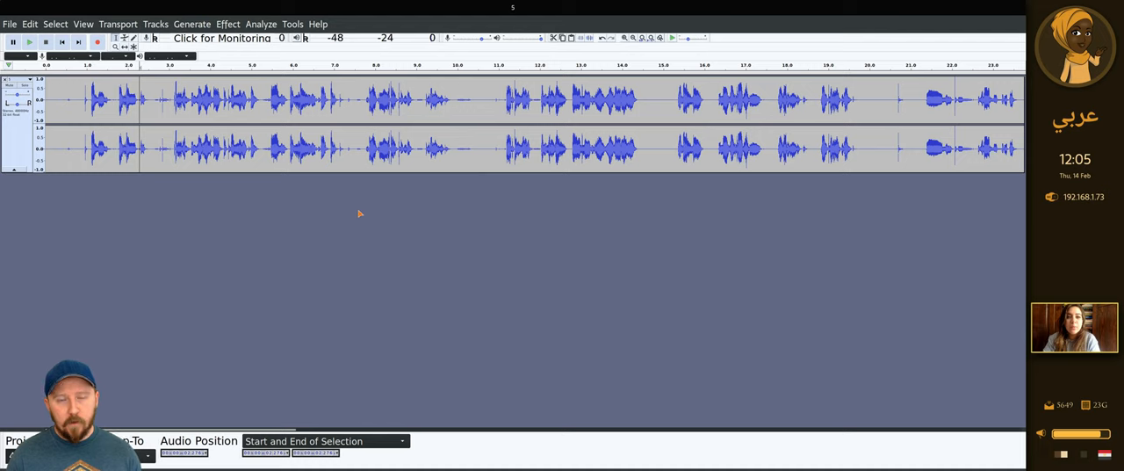
mouse_move(671, 271)
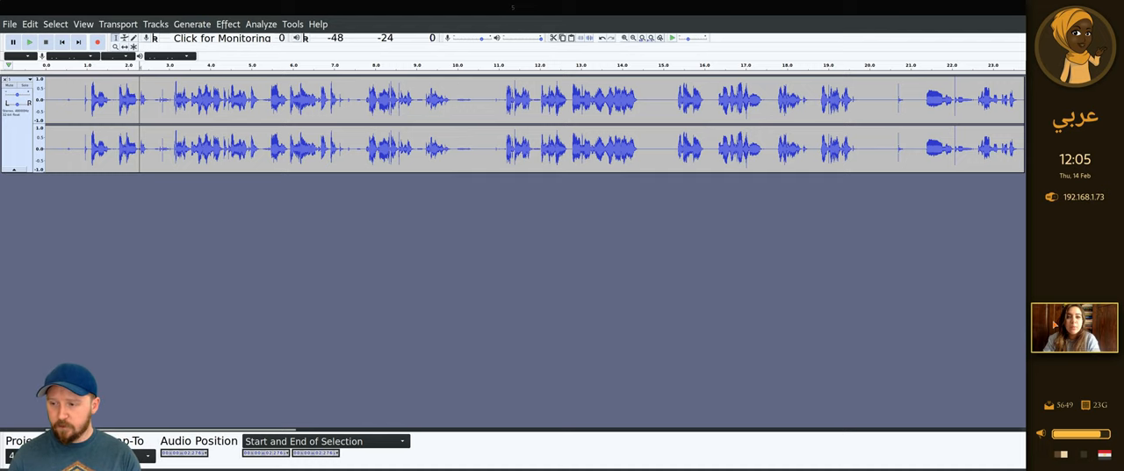
mouse_move(832, 360)
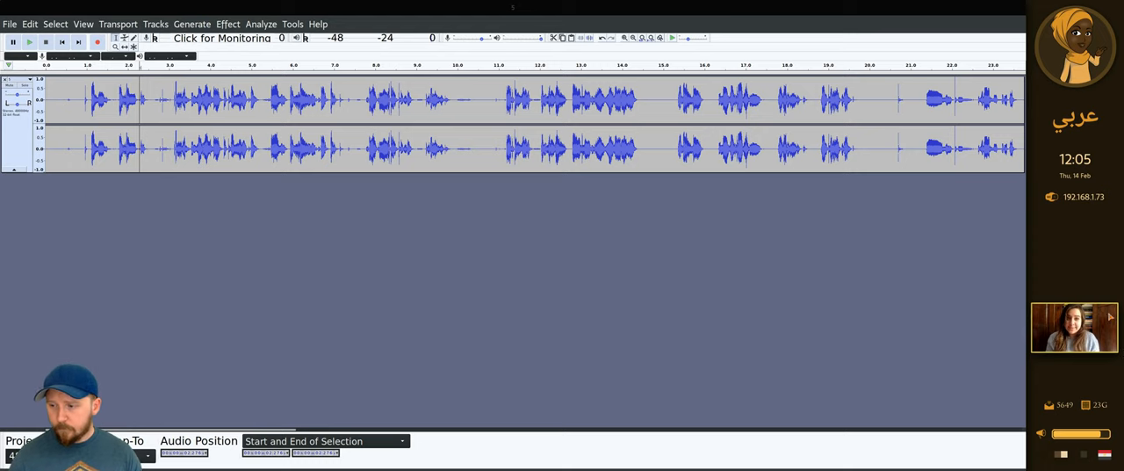
mouse_move(899, 264)
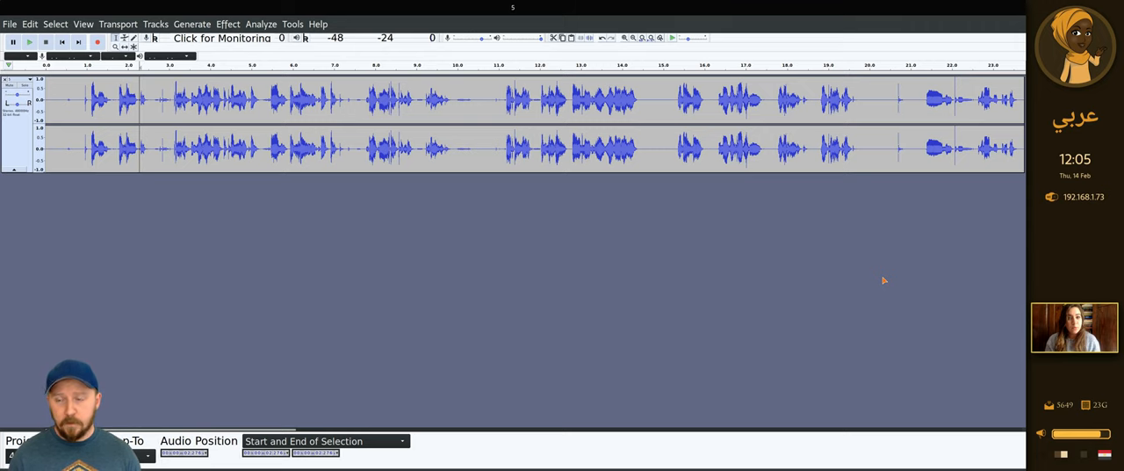
mouse_move(909, 303)
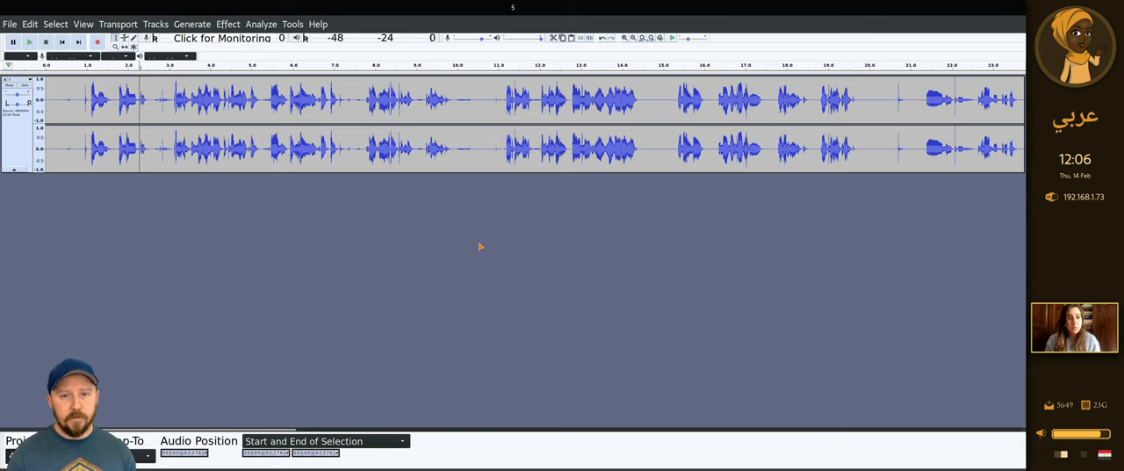
mouse_move(474, 222)
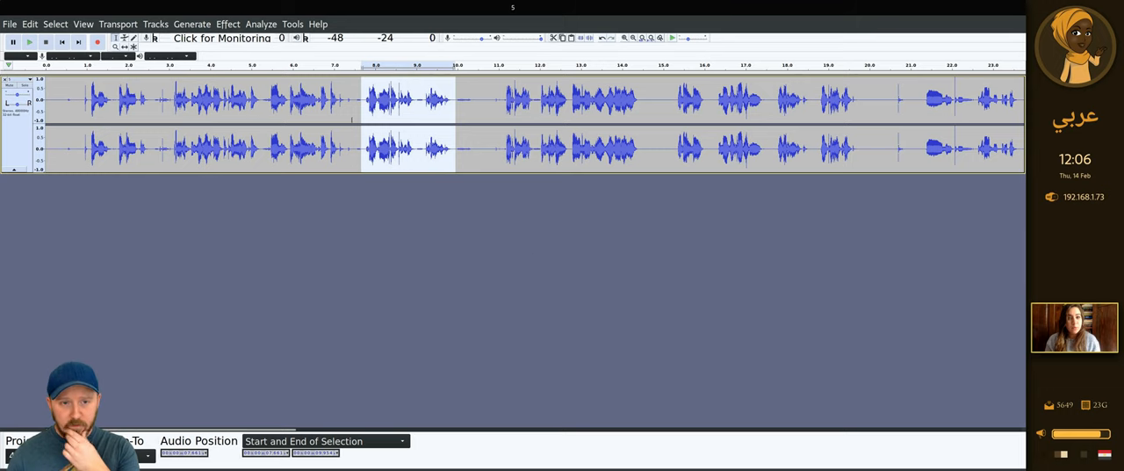
mouse_move(529, 210)
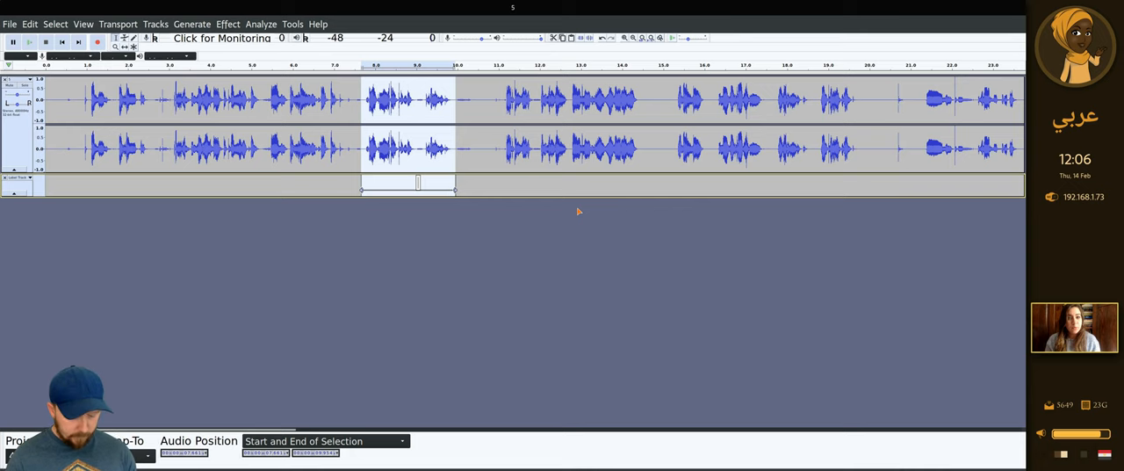
- Transcribe the labelled phrase as Arabic text starting في مطعم
text(في)
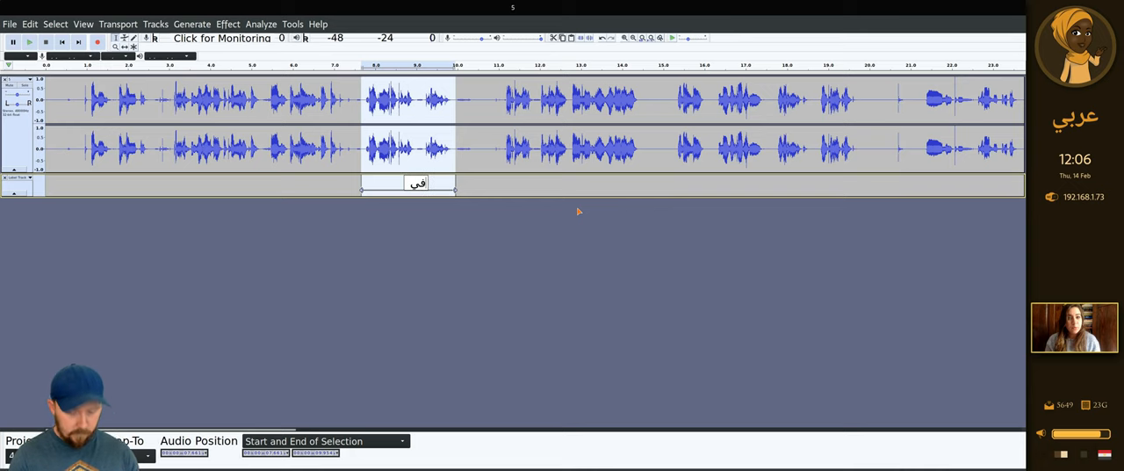
text(مطعم)
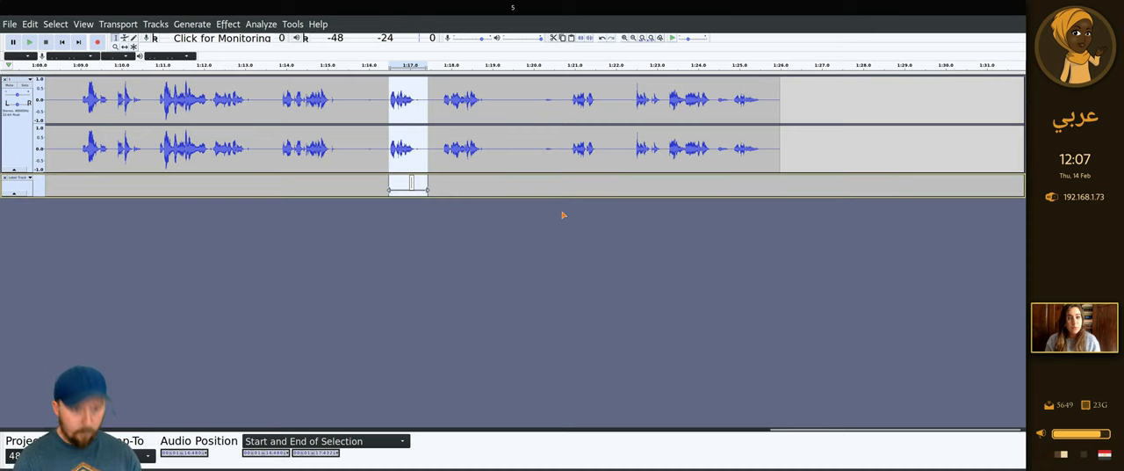
- Fill the label near 1:17 with the Arabic phrase لو سمحت
text(لو)
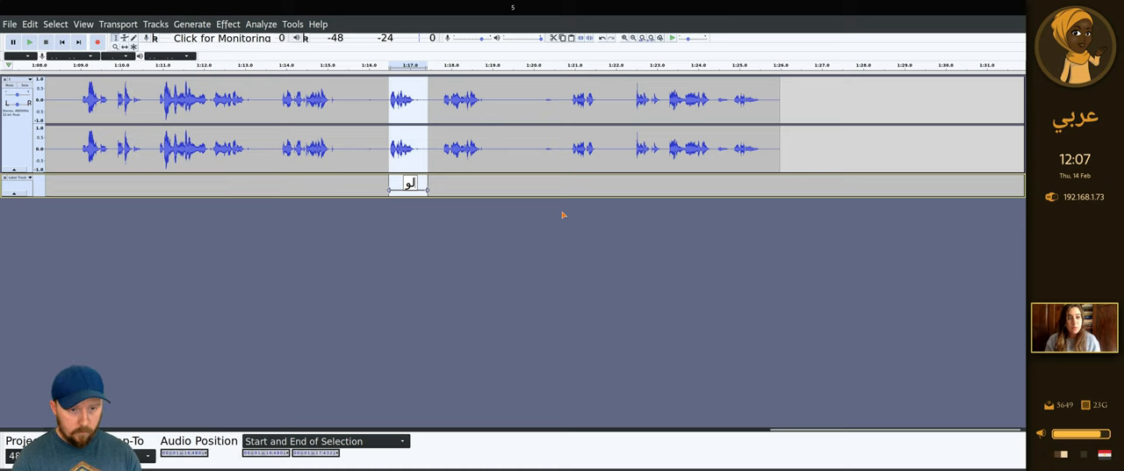
text(سمحت)
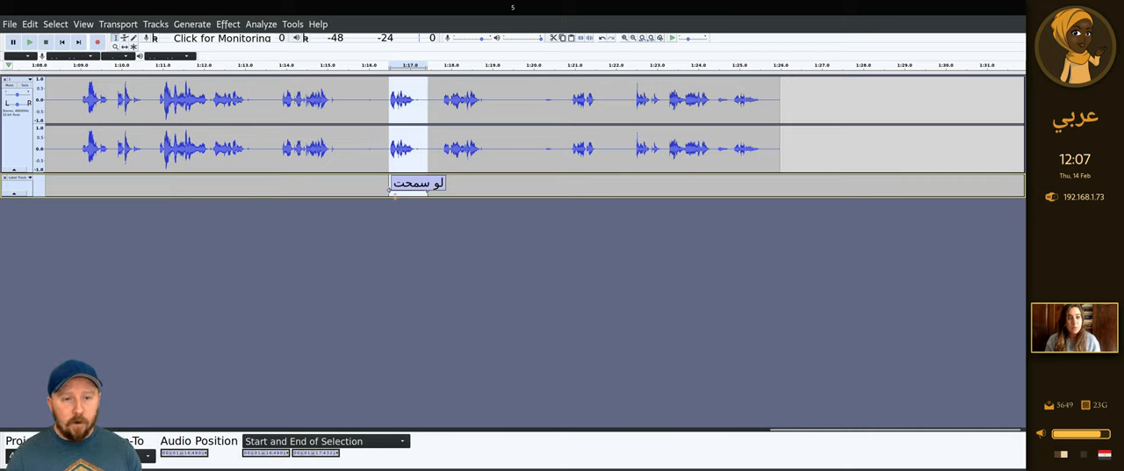
click(155, 23)
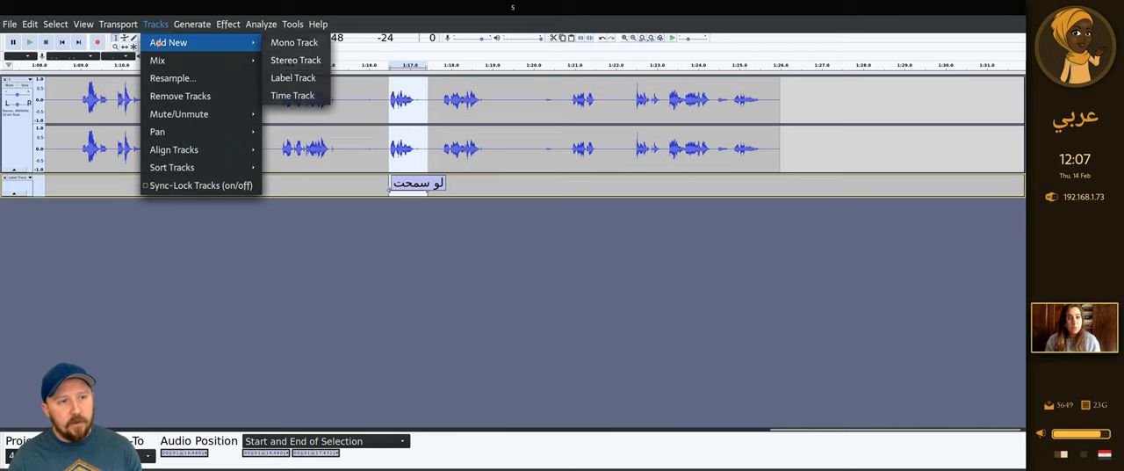
mouse_move(294, 42)
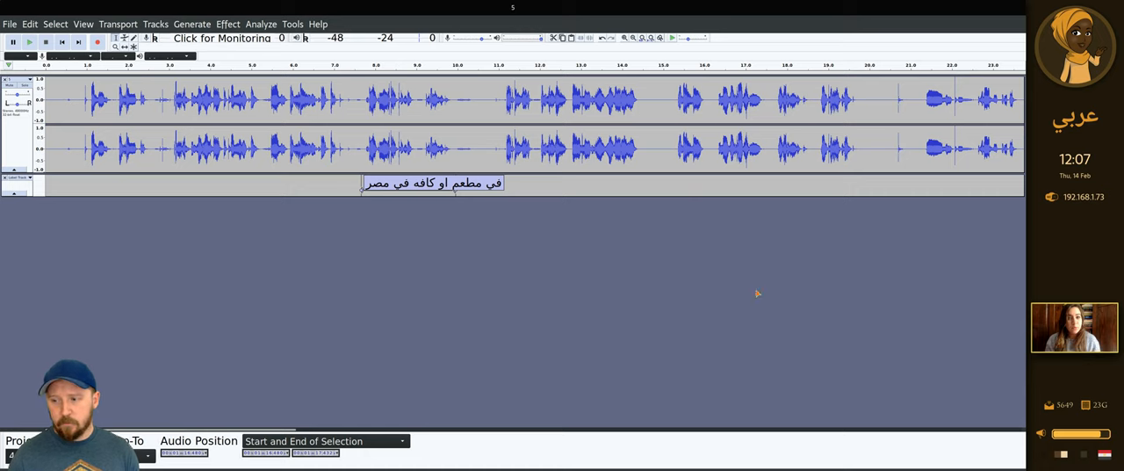
mouse_move(565, 261)
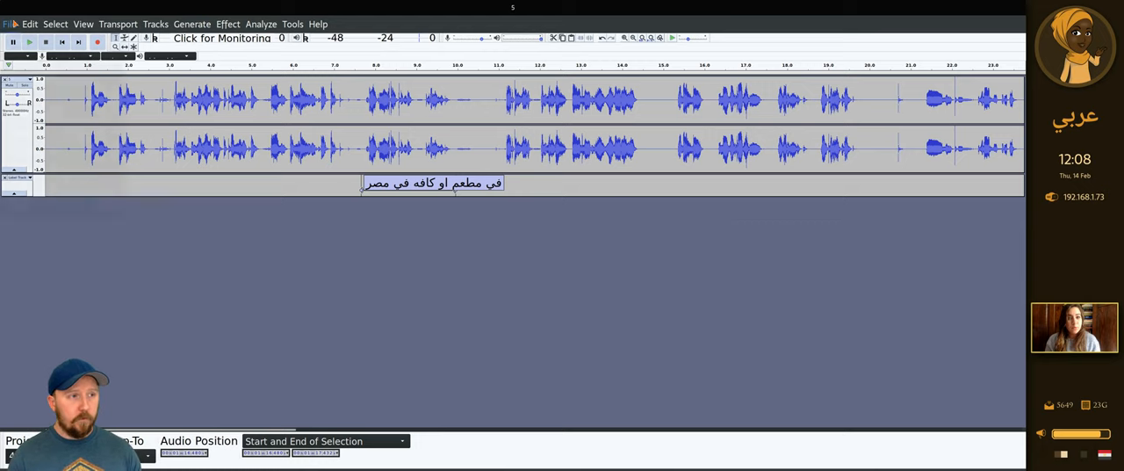
- Export the labels via File > Export Labels to Label Track.txt, replacing the existing file
click(9, 24)
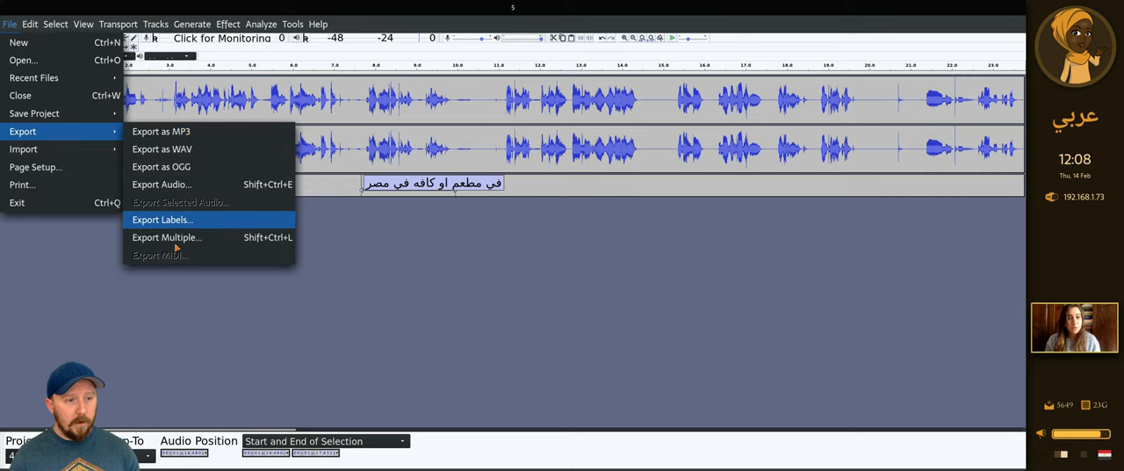
mouse_move(162, 218)
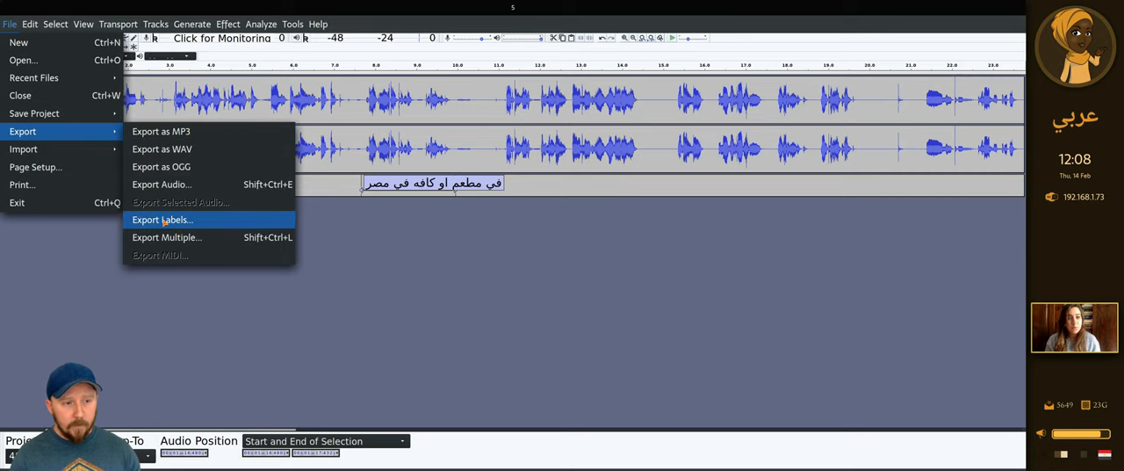
click(161, 219)
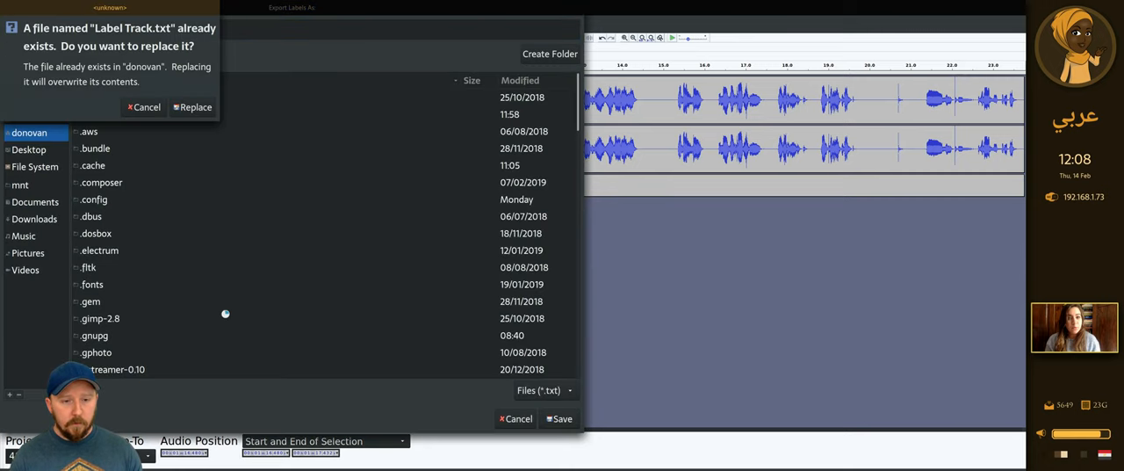
click(193, 106)
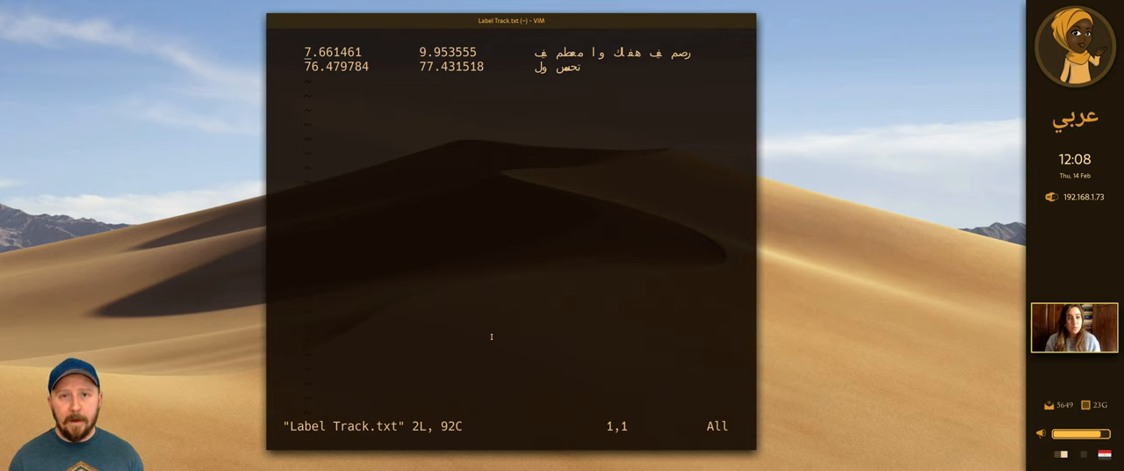
mouse_move(562, 100)
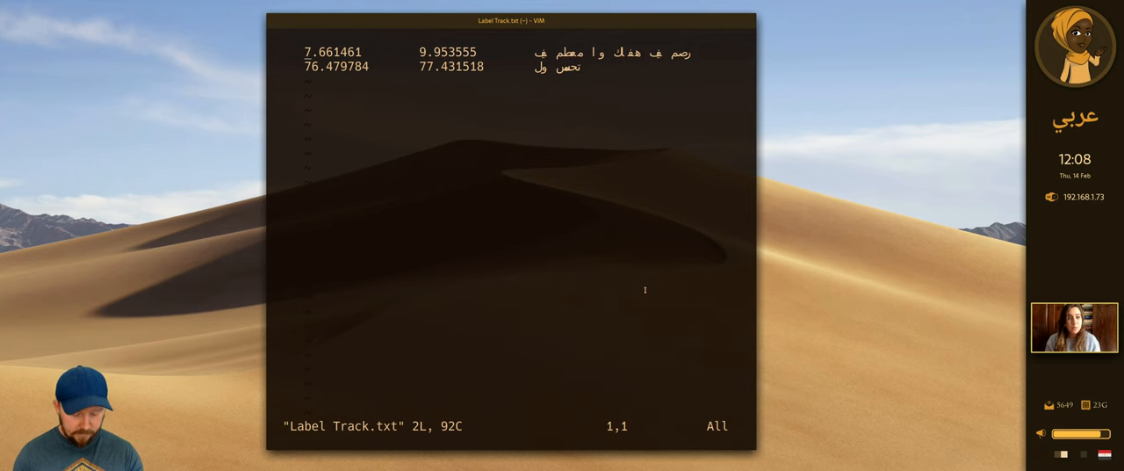
- Enter insert mode and trim the end timestamp 9.953 down to millisecond precision
key(i)
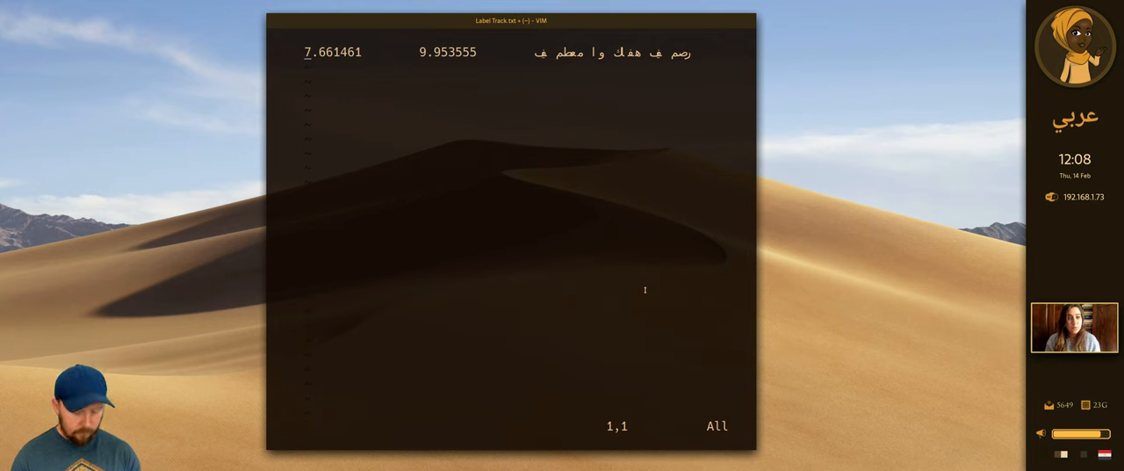
key(O)
text(1)
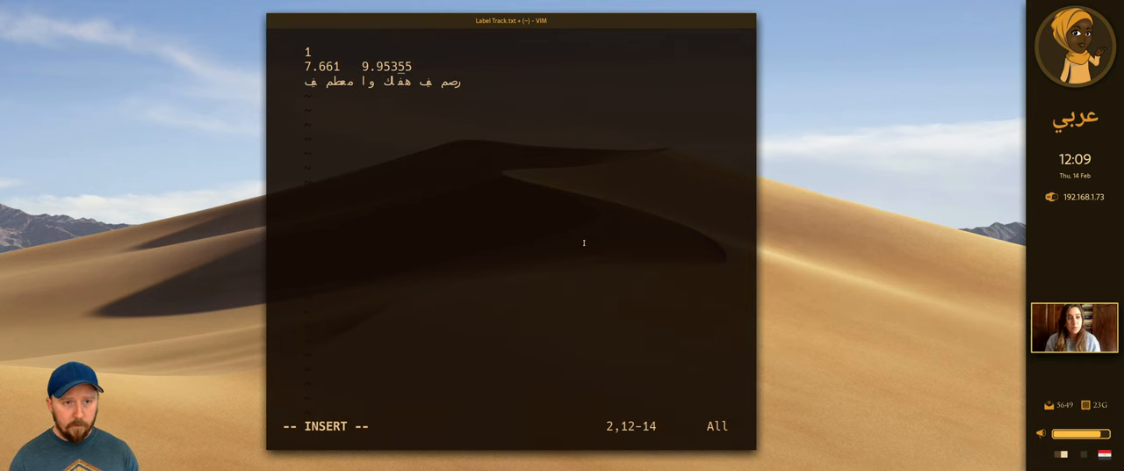
key(BackSpace)
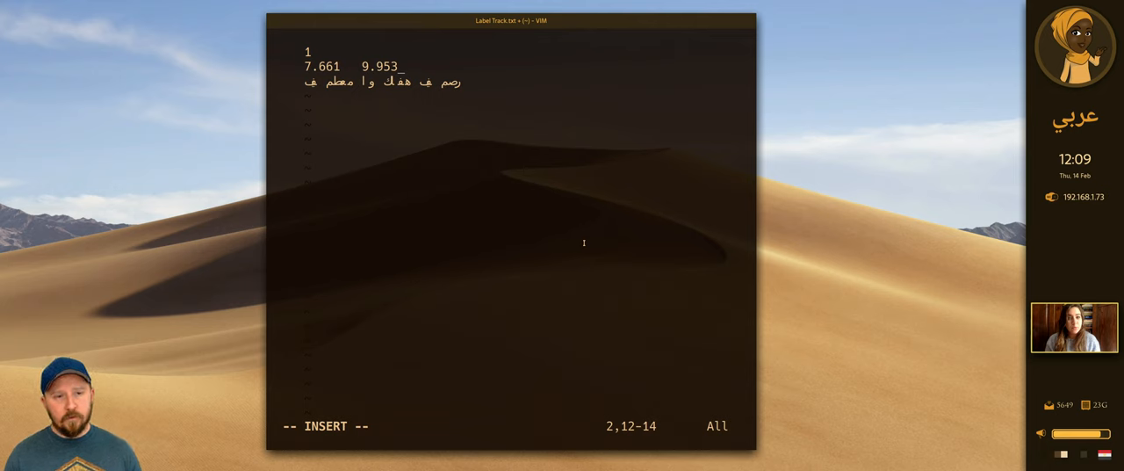
key(Backspace)
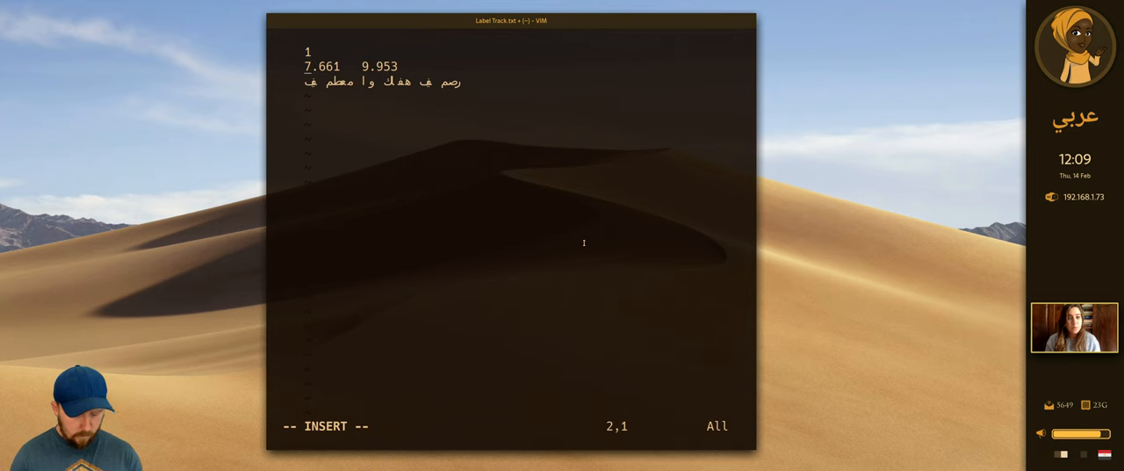
- Prefix both times with 00:00: and join them as 00:00:07.661 --> 00:00:09.953
text(00:00:0)
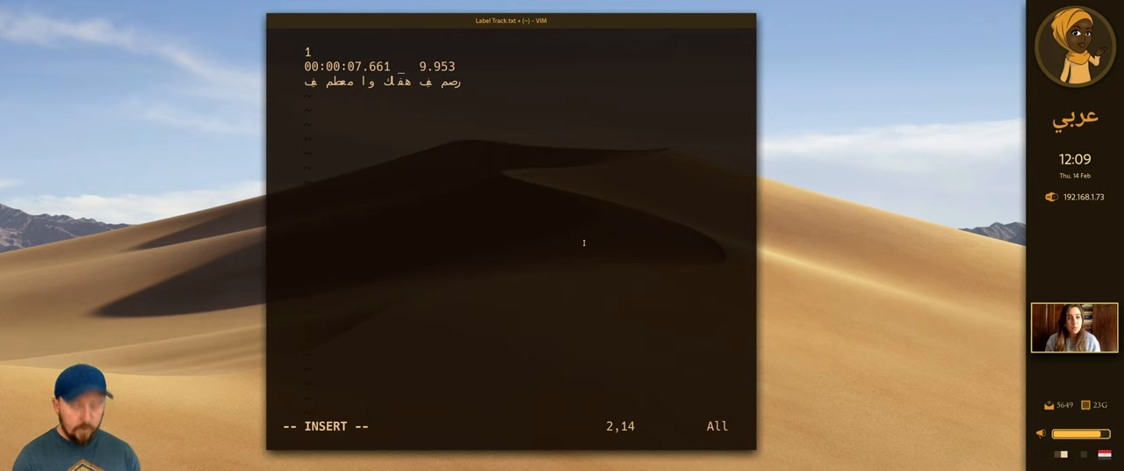
text(-->)
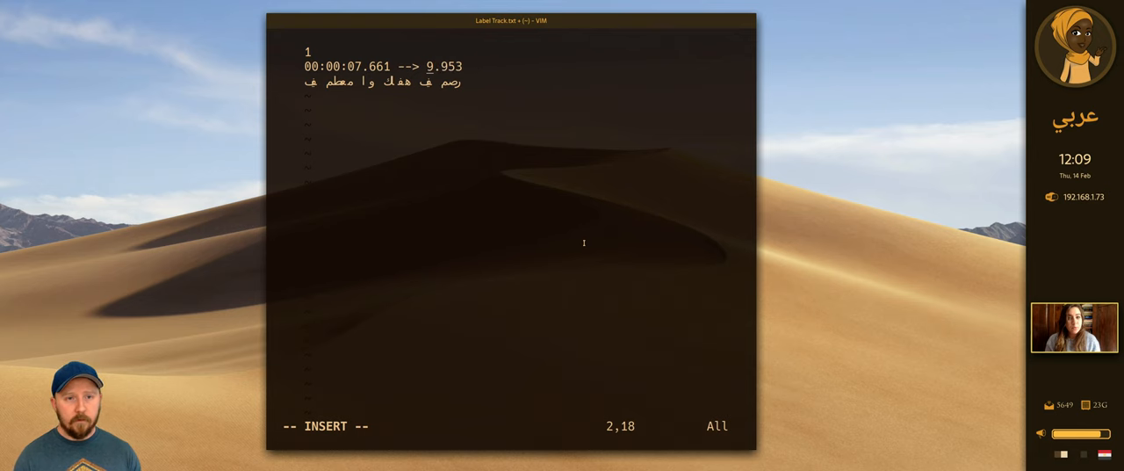
text(00:)
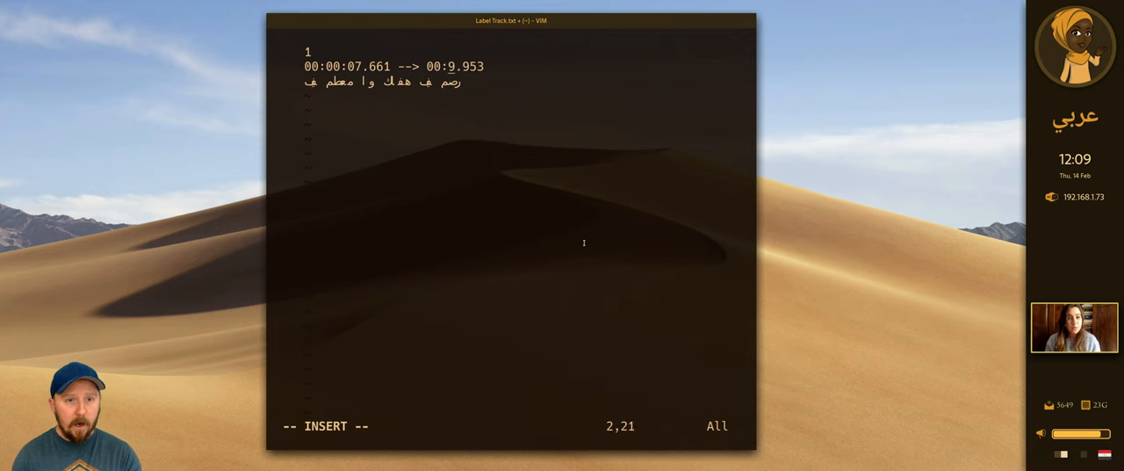
text(00:)
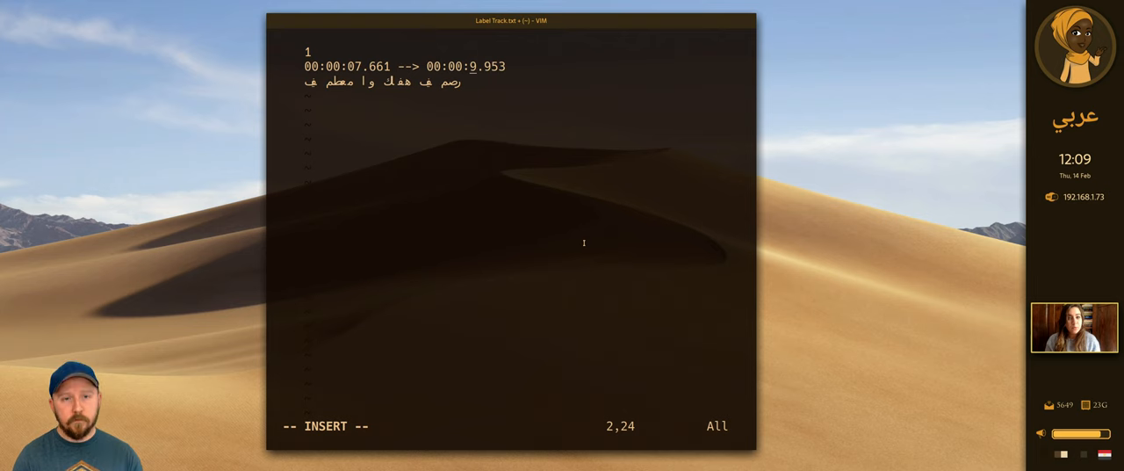
text(0)
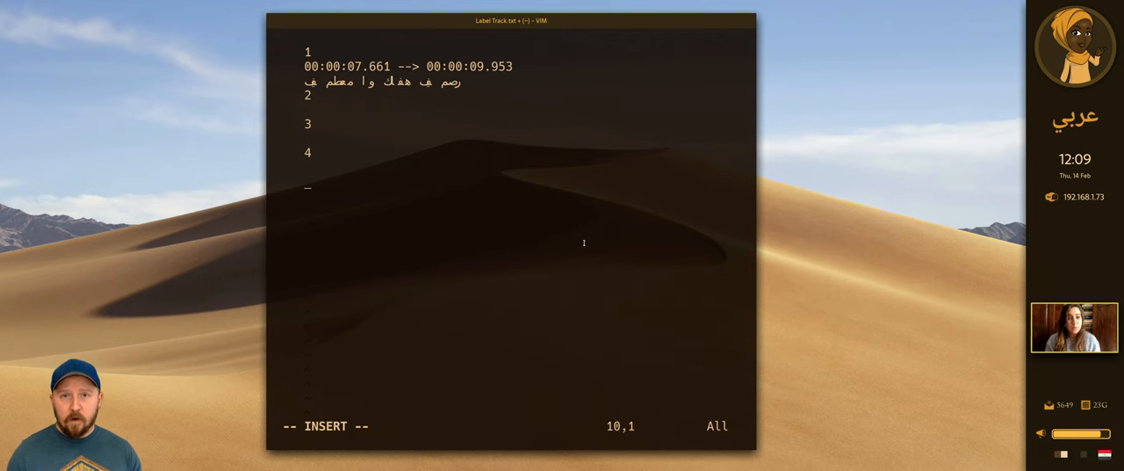
- Add subtitle number 5 on a new line below entries 2–4
text(5)
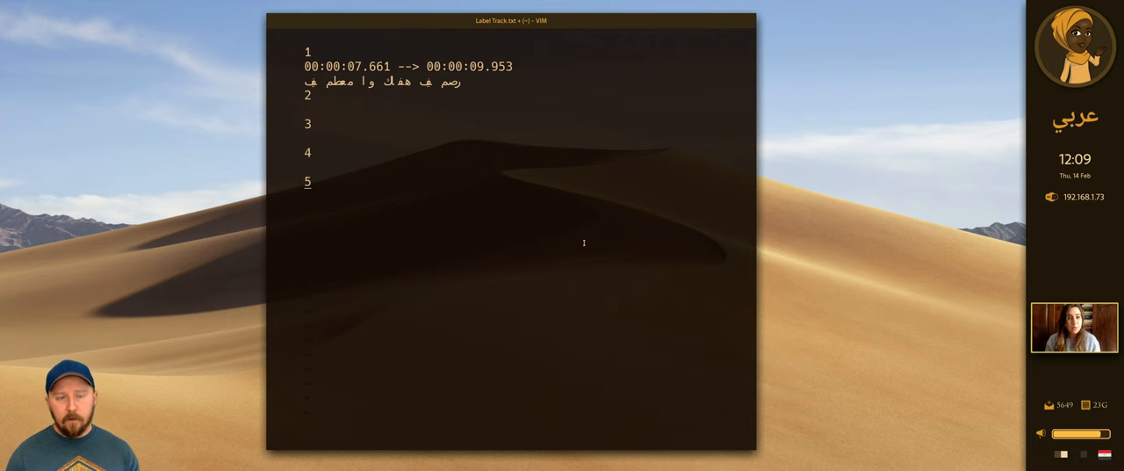
mouse_move(474, 234)
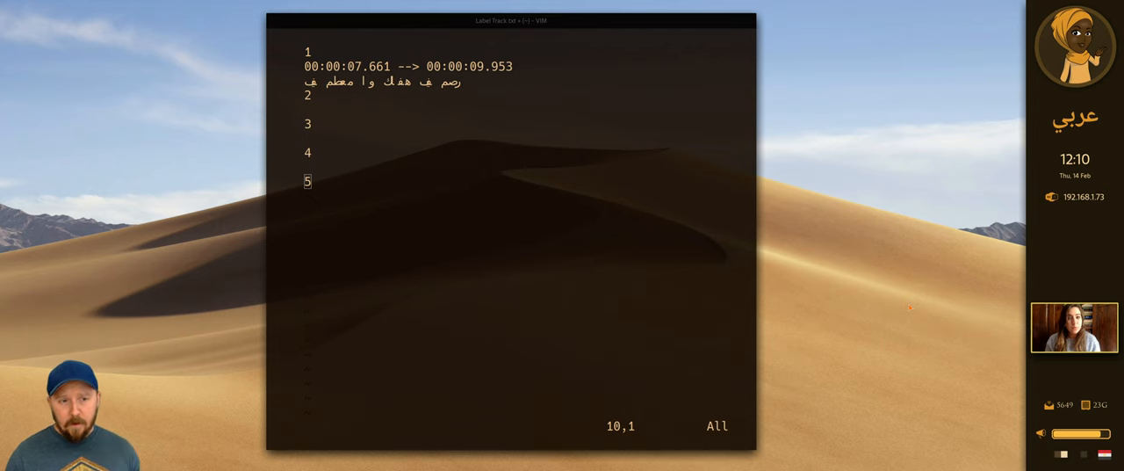
mouse_move(589, 160)
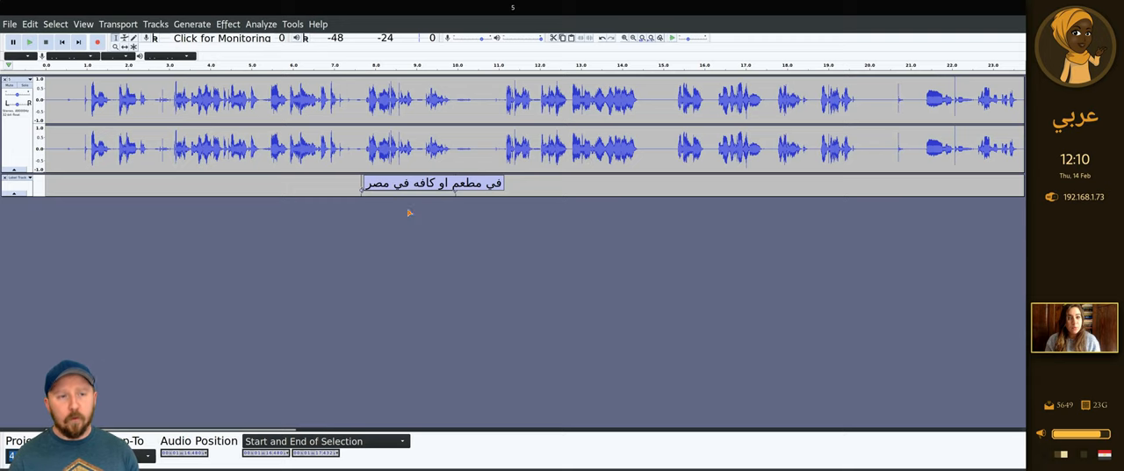
mouse_move(505, 320)
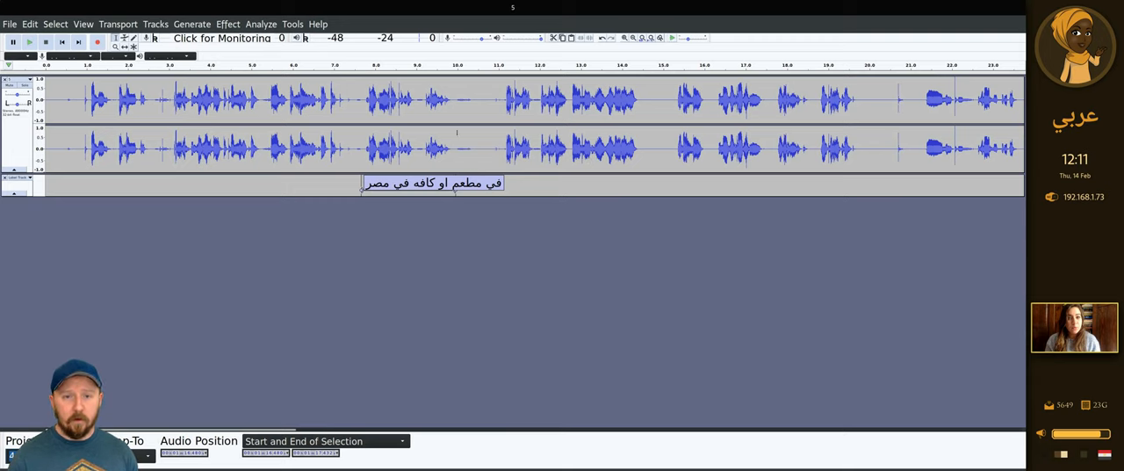
click(545, 101)
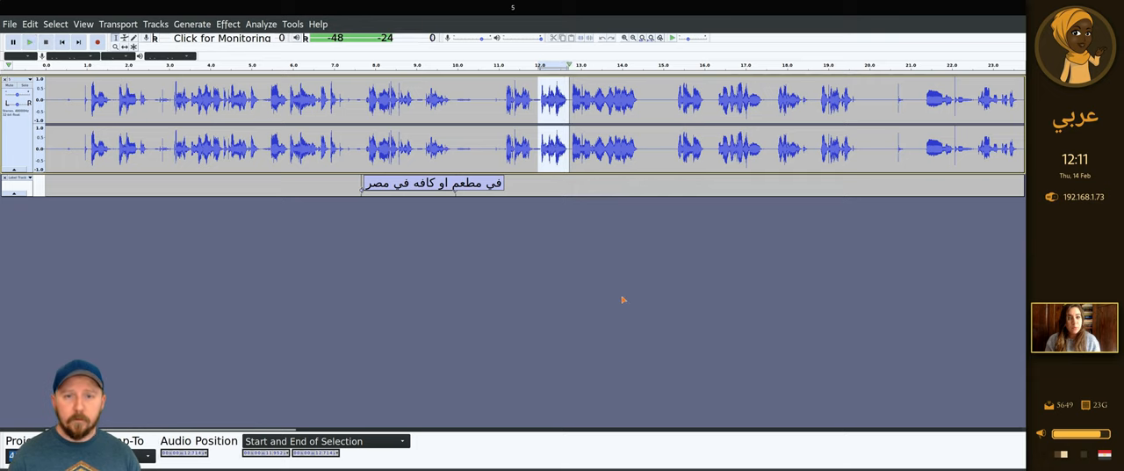
mouse_move(581, 312)
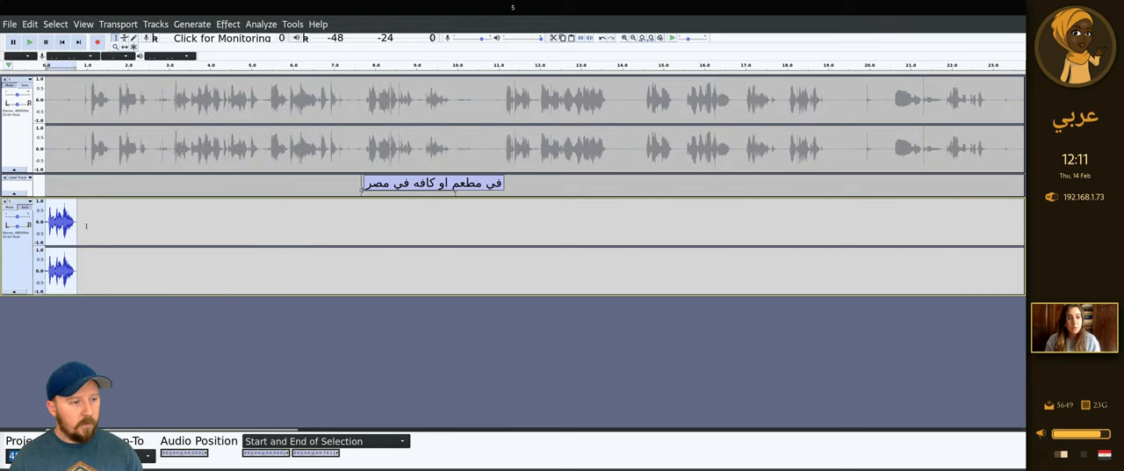
mouse_move(454, 352)
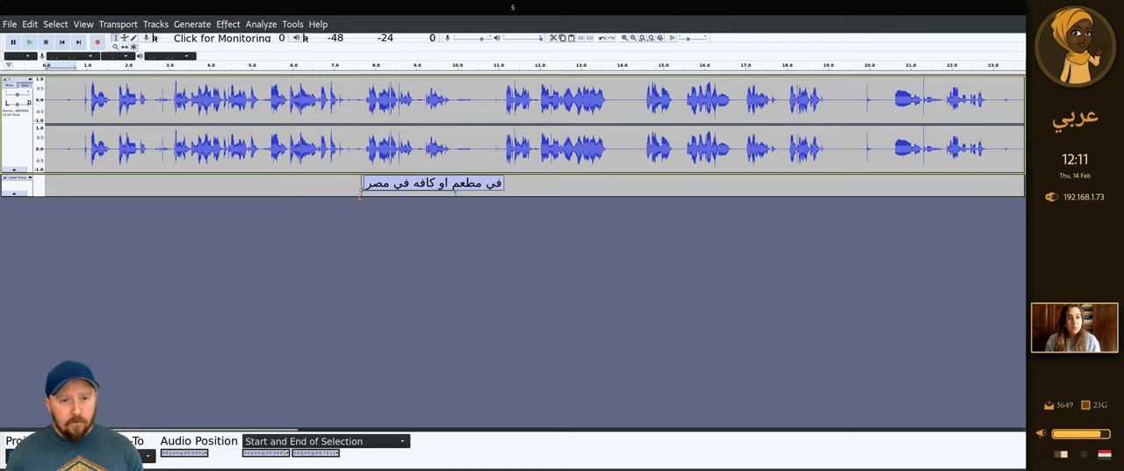
mouse_move(386, 285)
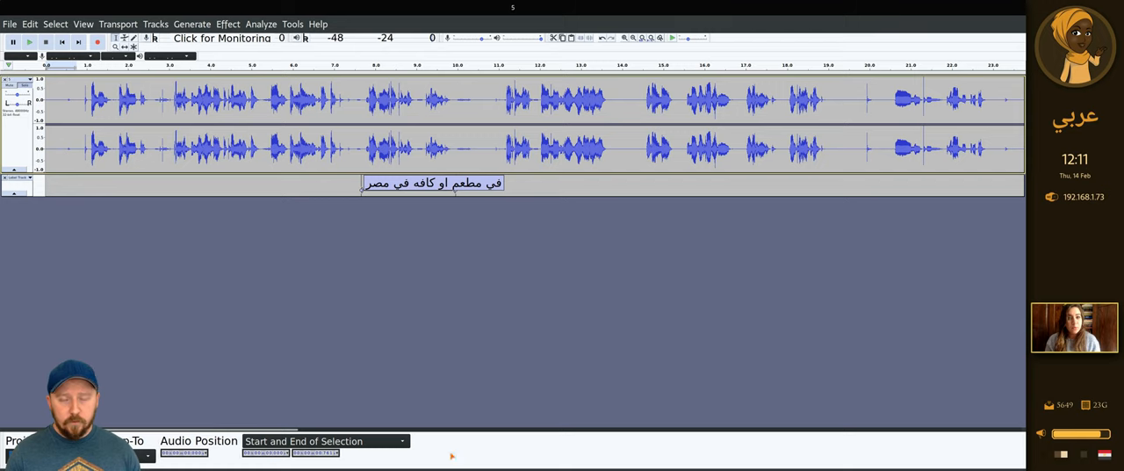
mouse_move(545, 323)
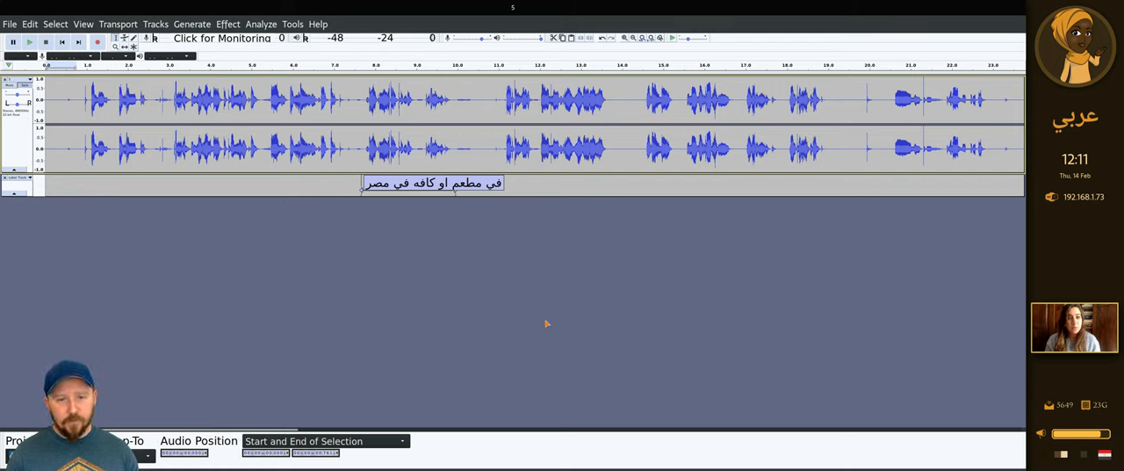
mouse_move(523, 234)
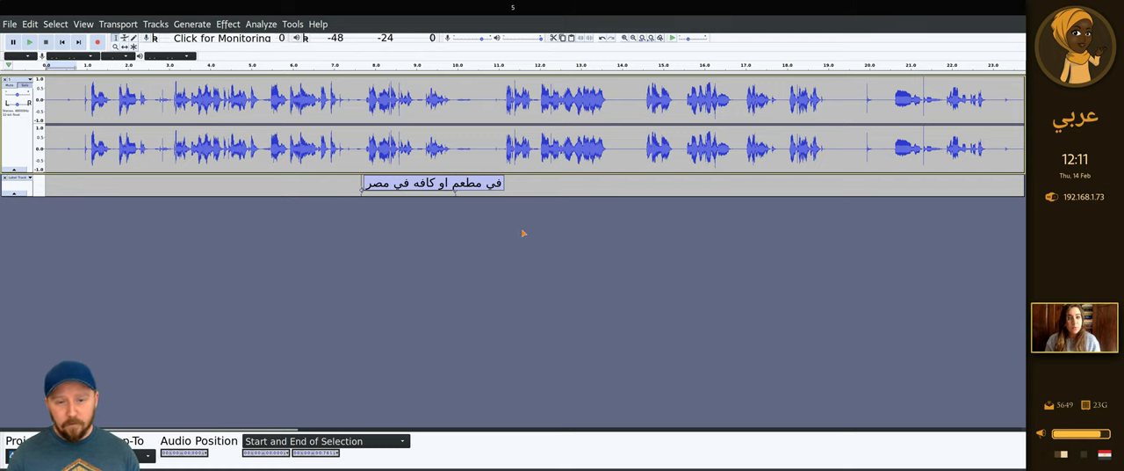
mouse_move(575, 316)
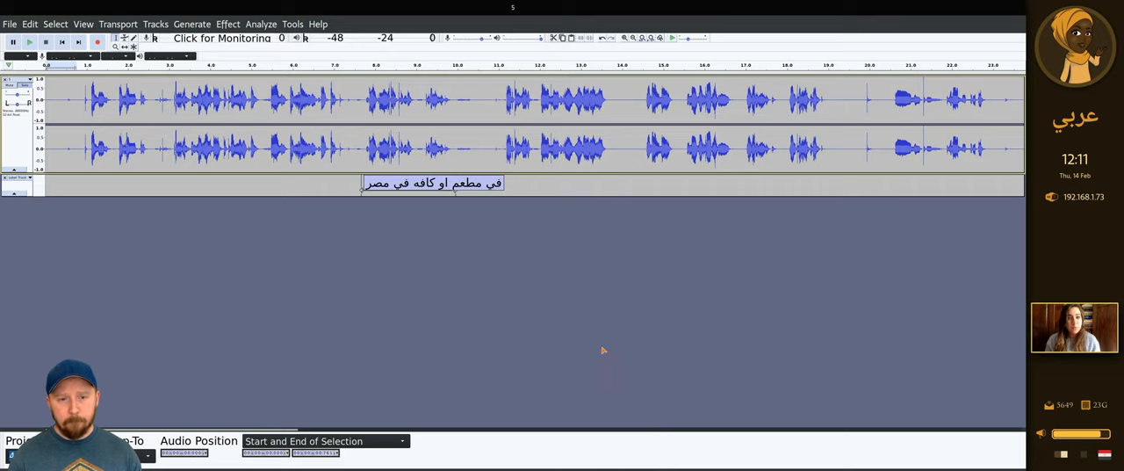
mouse_move(570, 296)
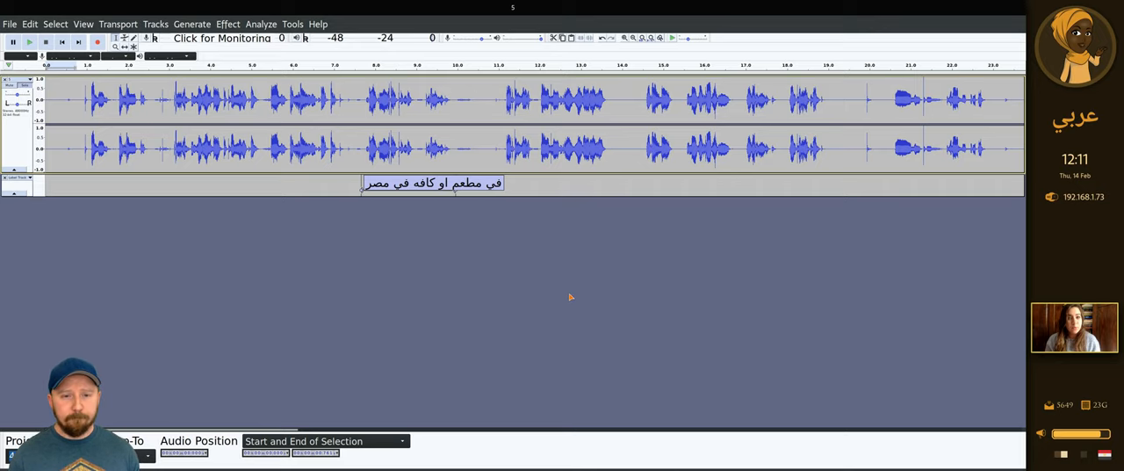